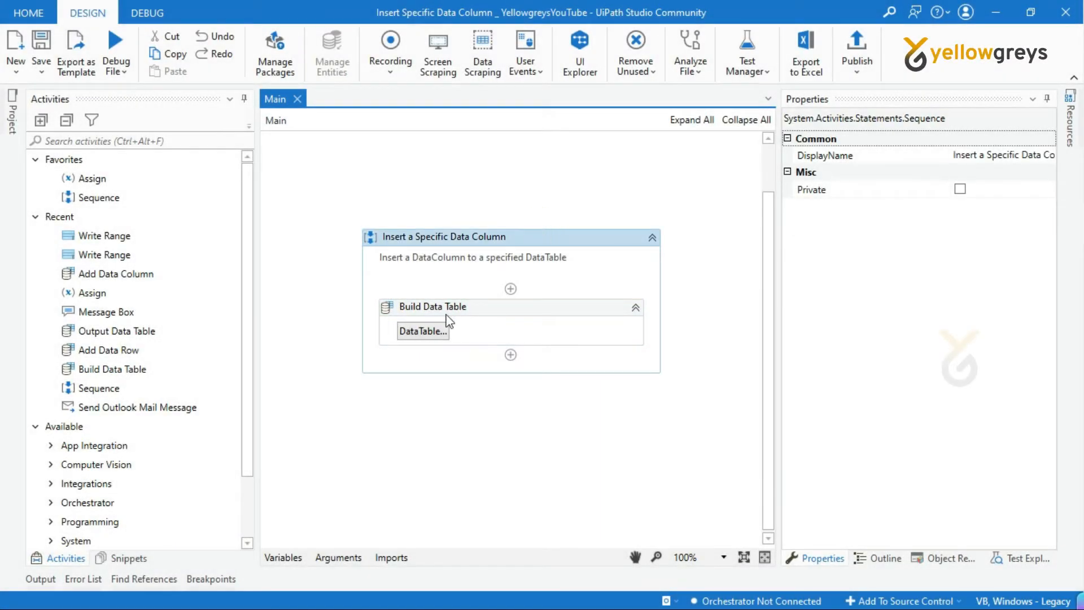
# Review the Build Data Table contents and search activities for Data Table.
pyautogui.click(423, 330)
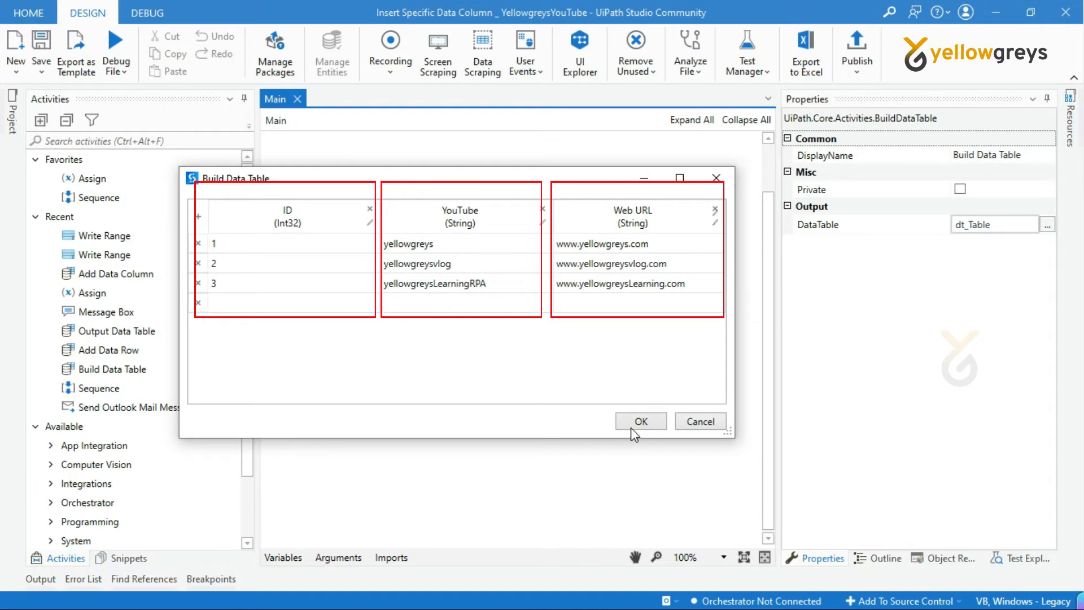
pyautogui.click(639, 421)
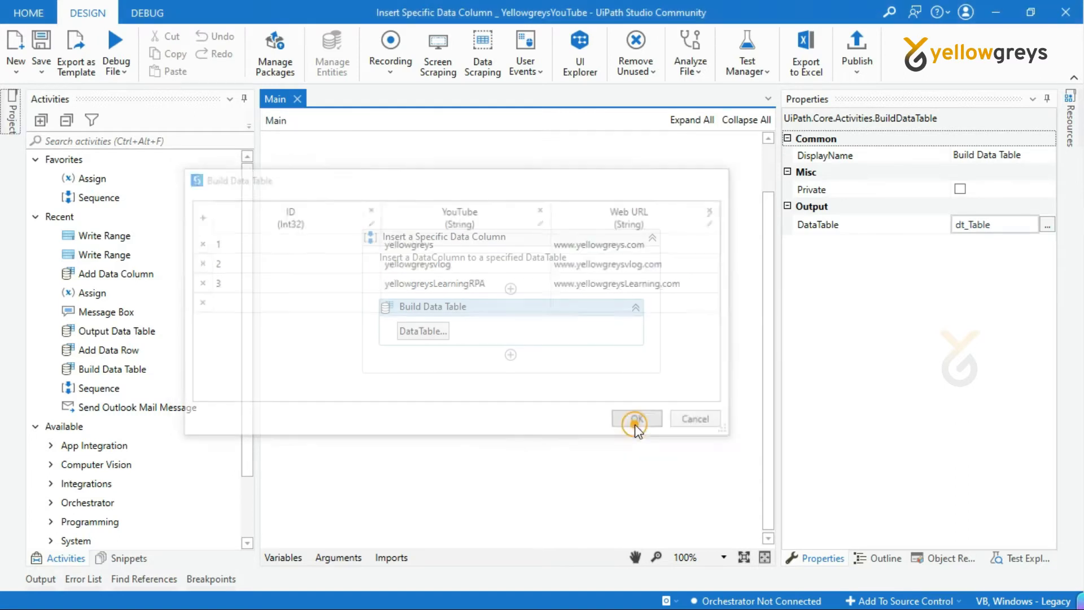
pyautogui.click(635, 418)
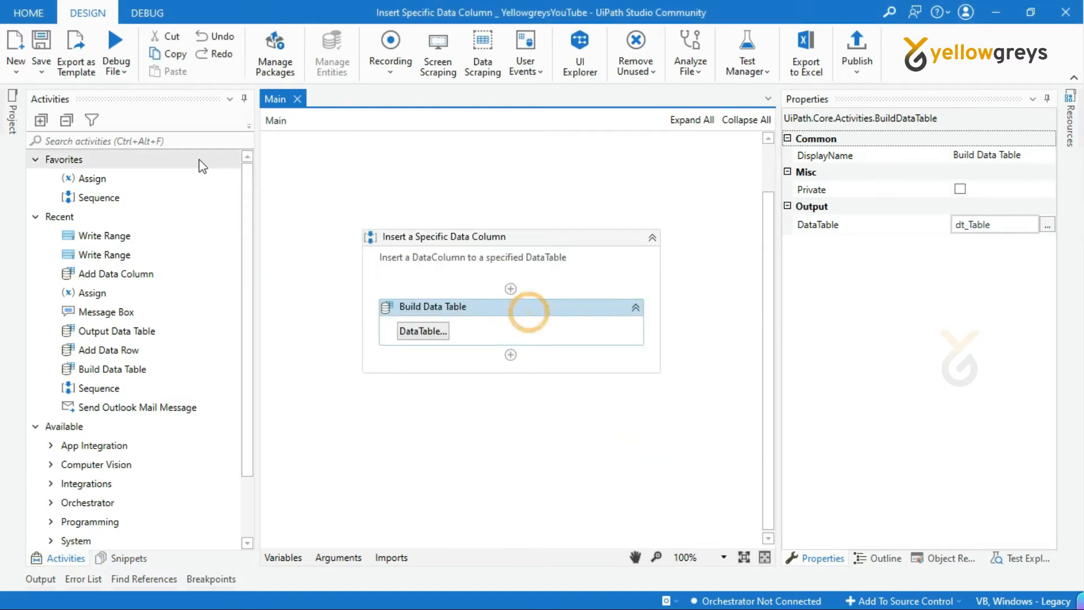
pyautogui.write('Data Table')
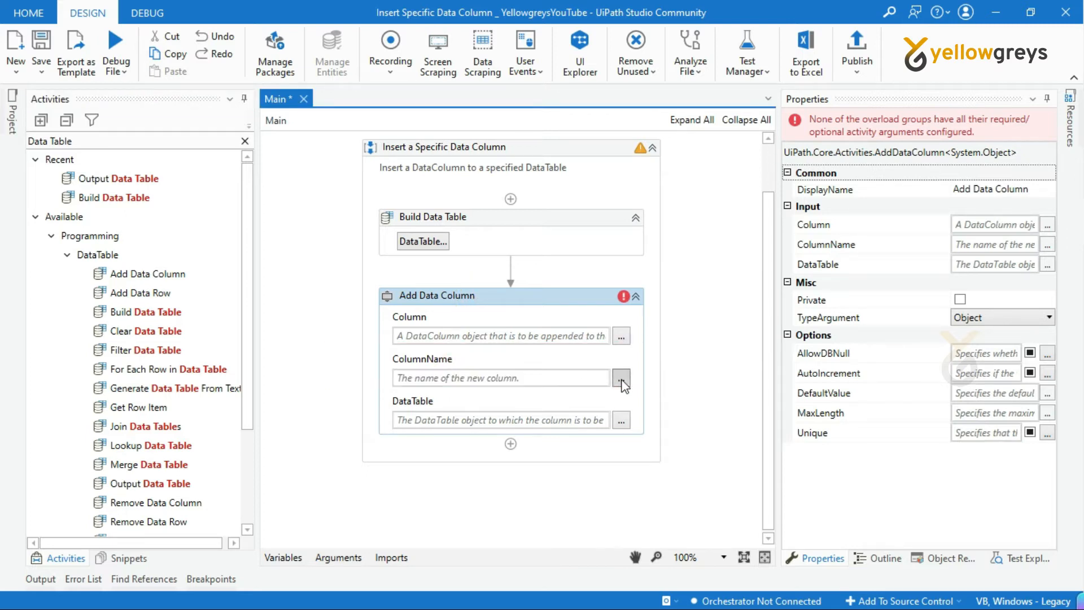
# Name the new column "YG-YouTube" in the Add Data Column activity.
pyautogui.click(619, 378)
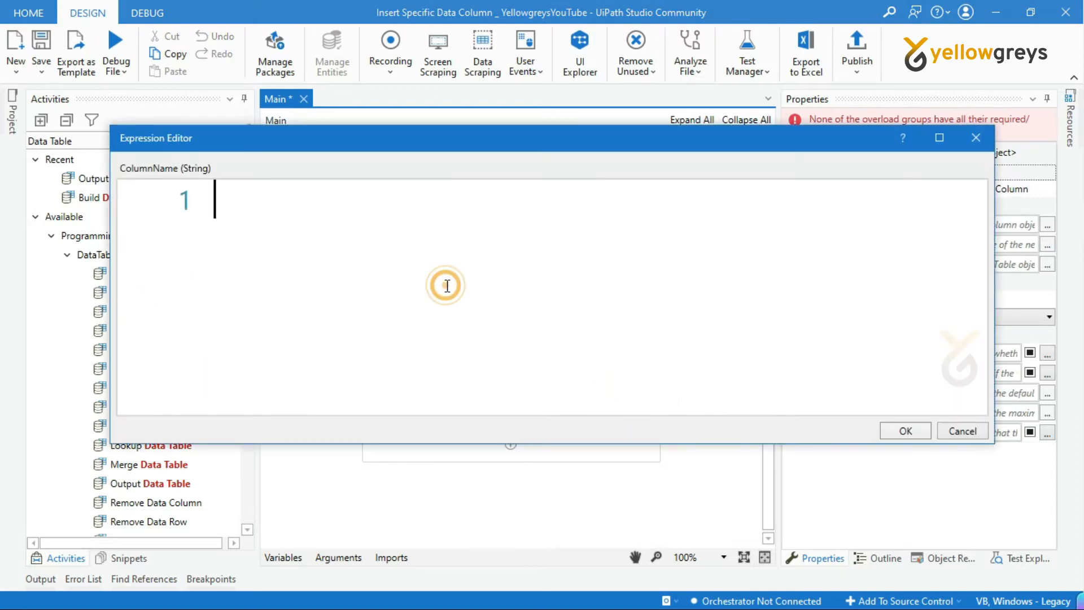
pyautogui.write('"YG"')
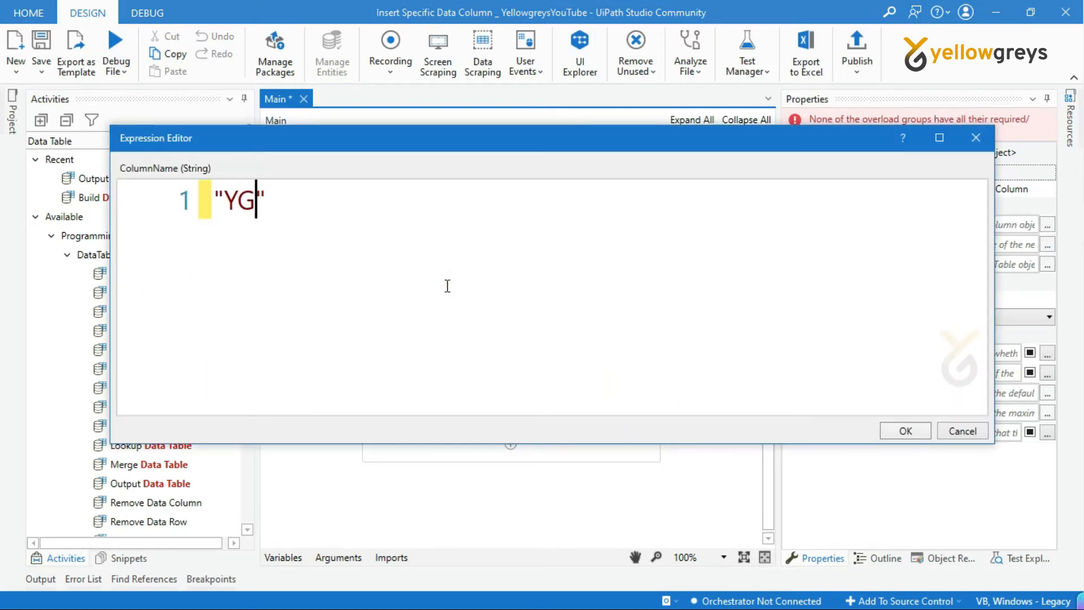
pyautogui.write('-You')
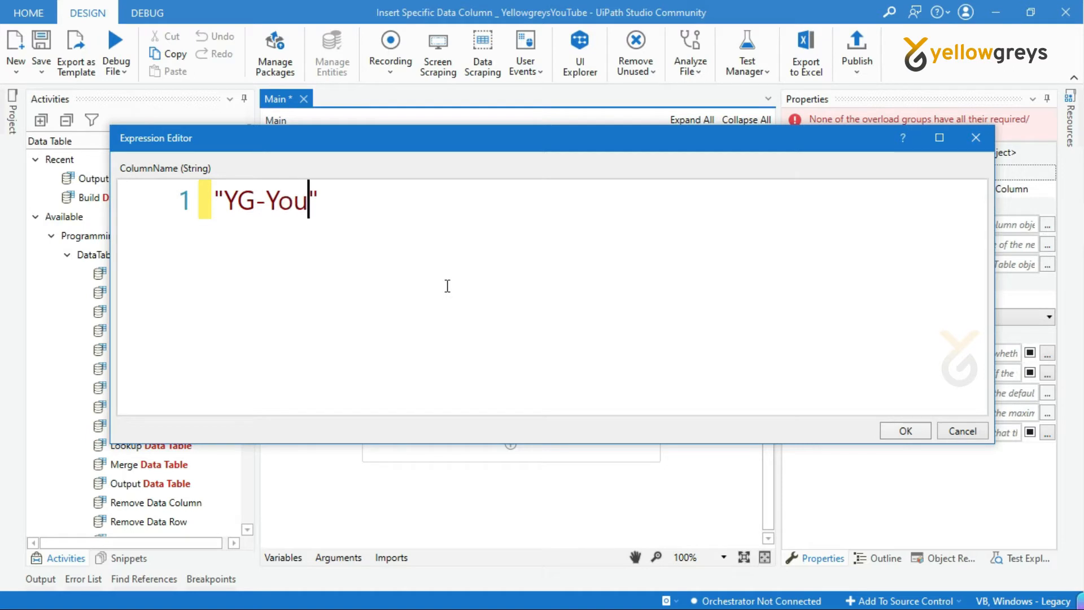
pyautogui.write('Tub')
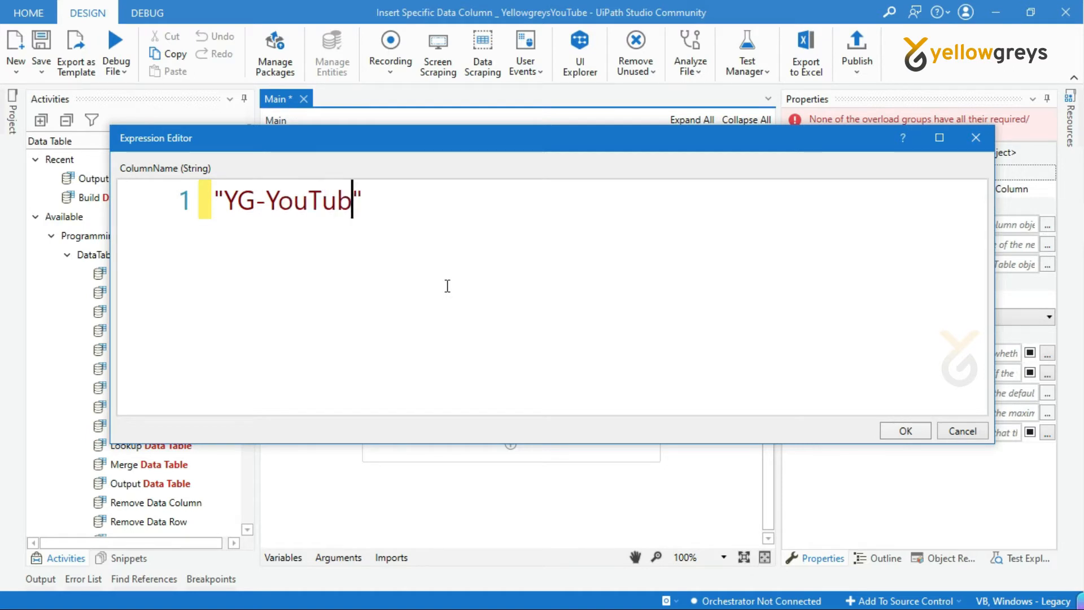
pyautogui.write('e')
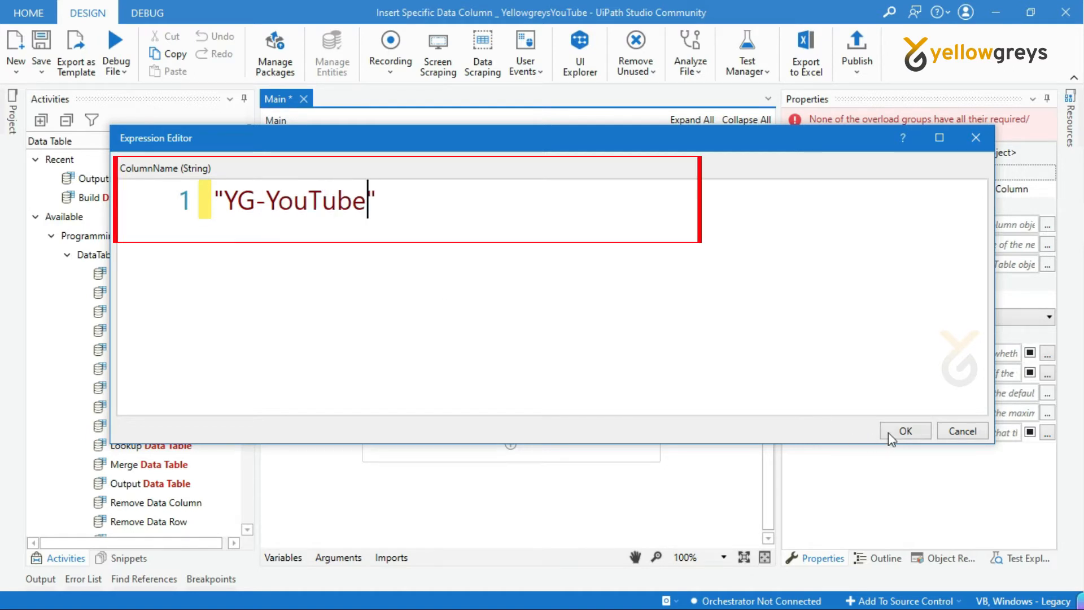
pyautogui.click(904, 430)
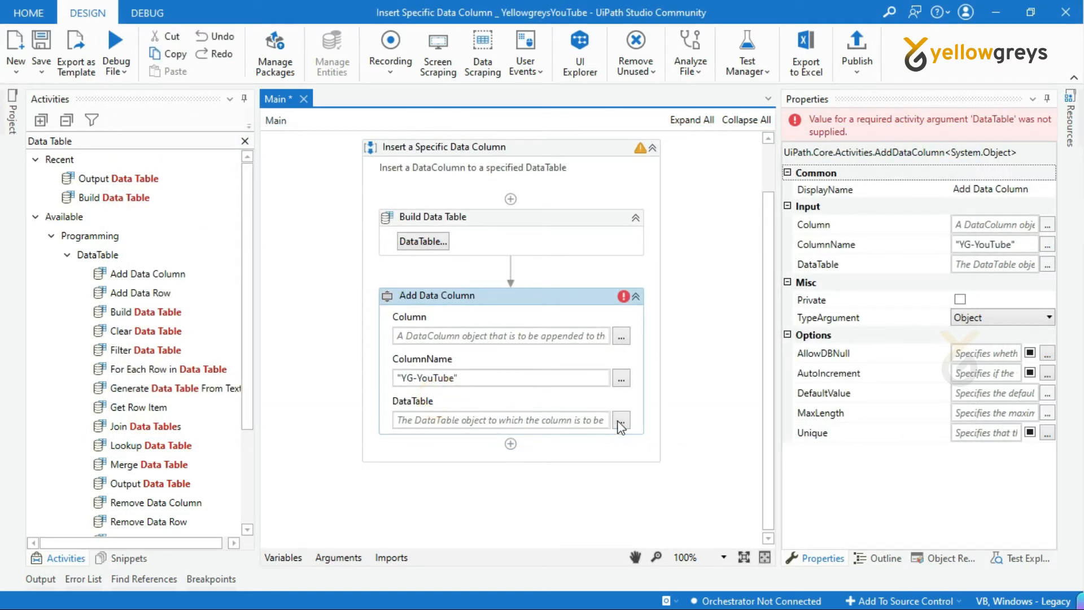
# Set the Add Data Column target DataTable to dt_Table.
pyautogui.click(620, 420)
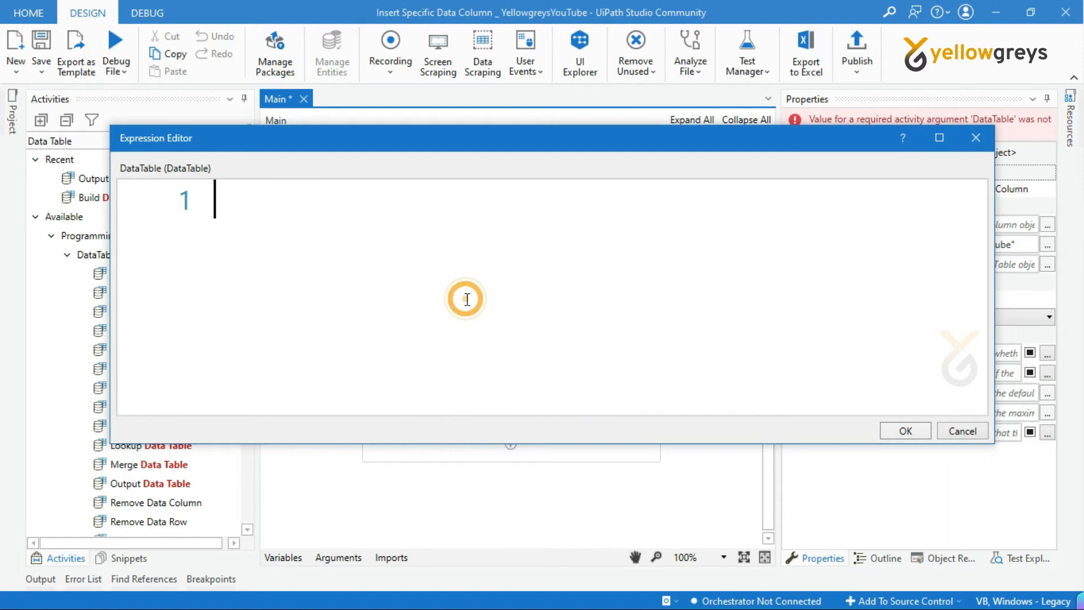
pyautogui.write('dt_Table')
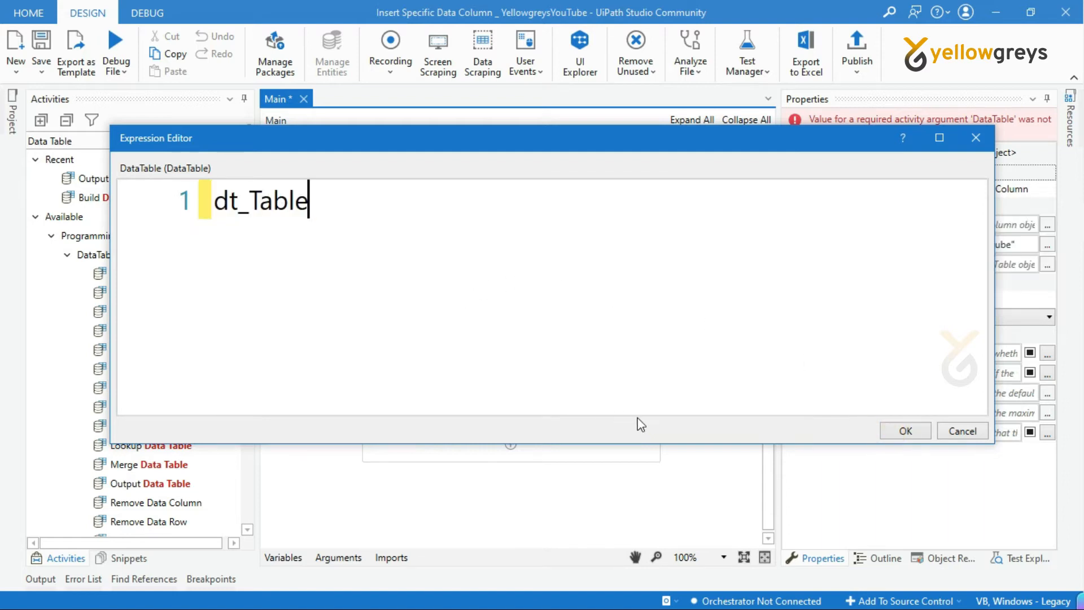
pyautogui.click(904, 430)
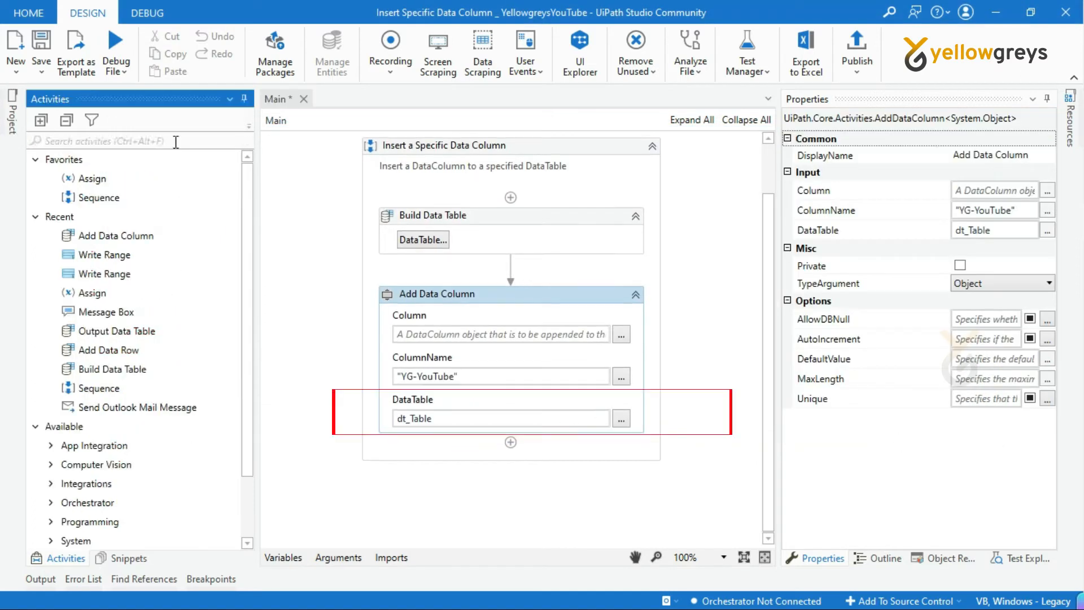
# Add an Invoke Method activity below Add Data Column.
pyautogui.write('Invoke')
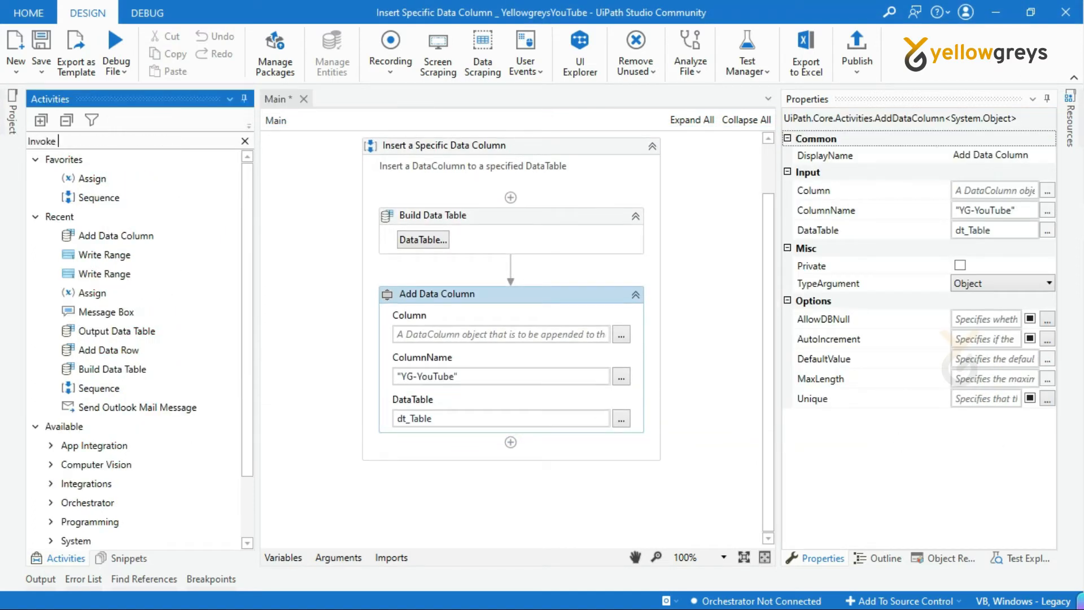
pyautogui.write('method')
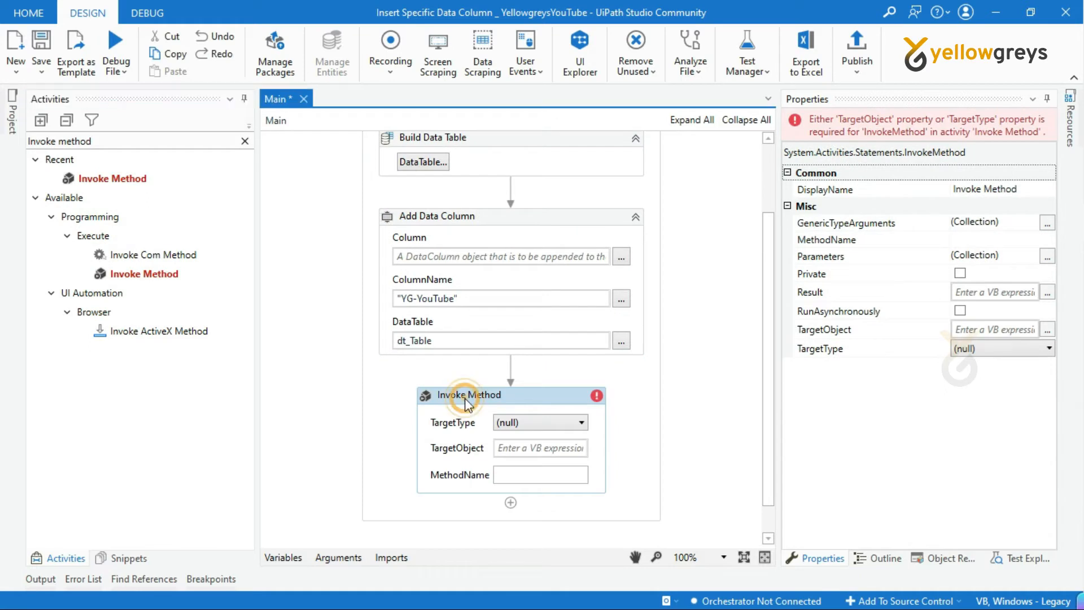
pyautogui.scroll(-3)
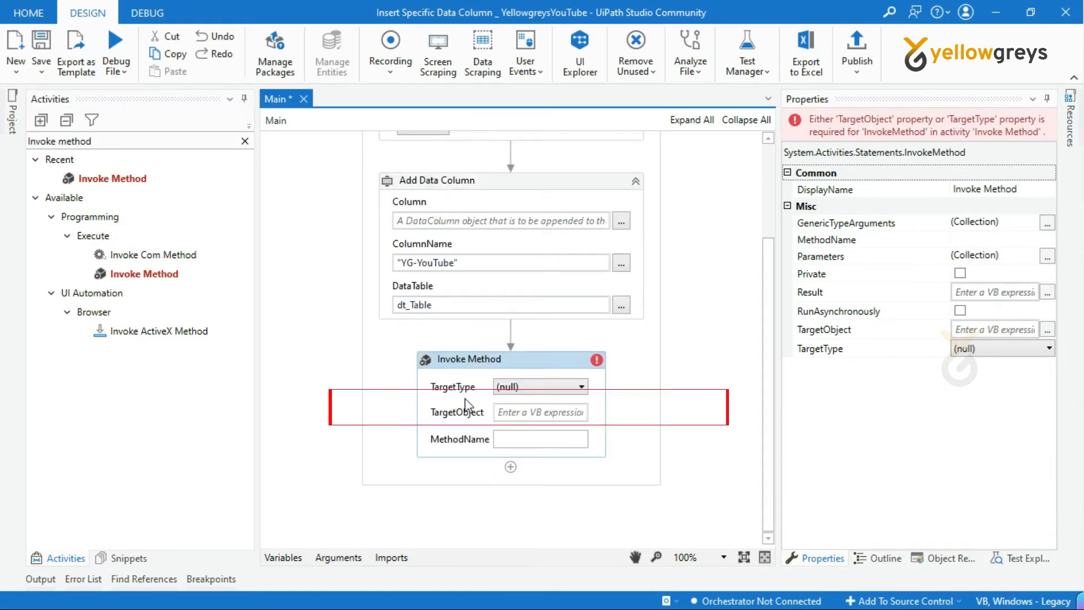
pyautogui.click(245, 141)
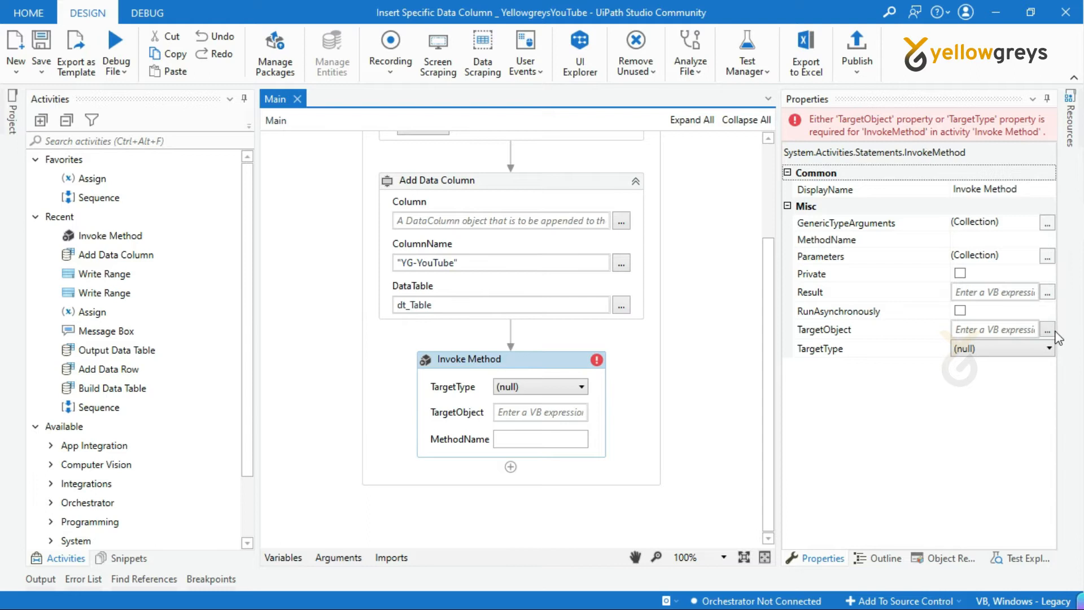
# Set TargetObject to dt_Table.Columns("YG-YouTube").
pyautogui.write('dt')
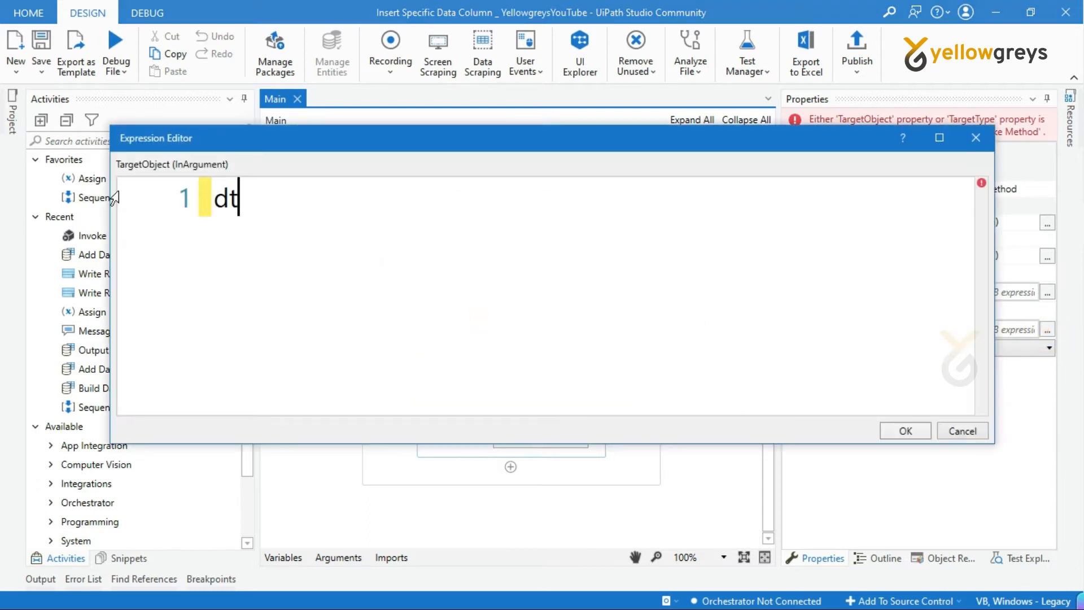
pyautogui.write('t')
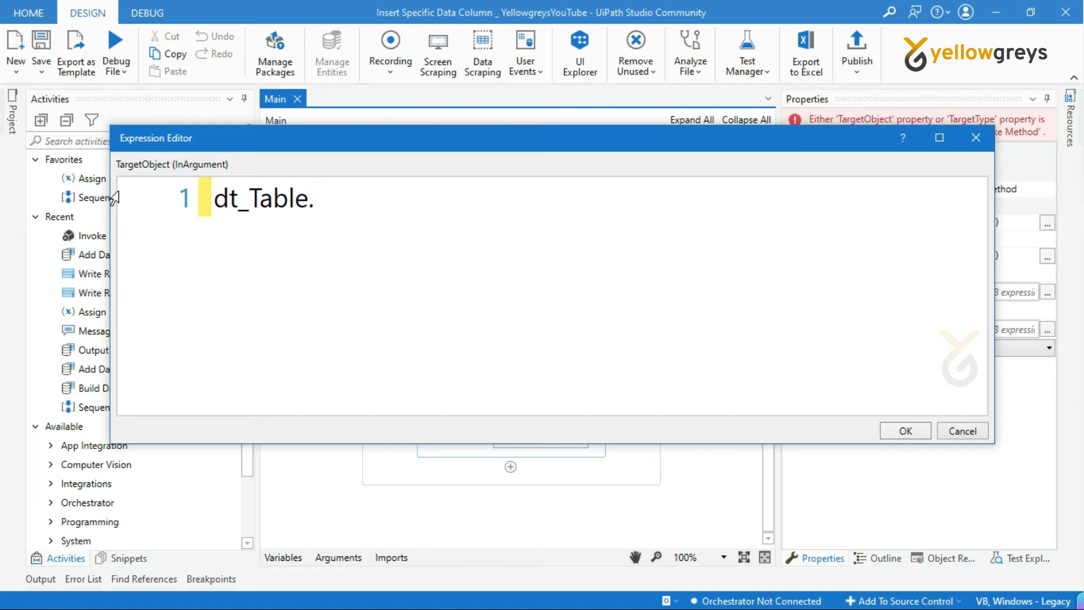
pyautogui.write('Columns')
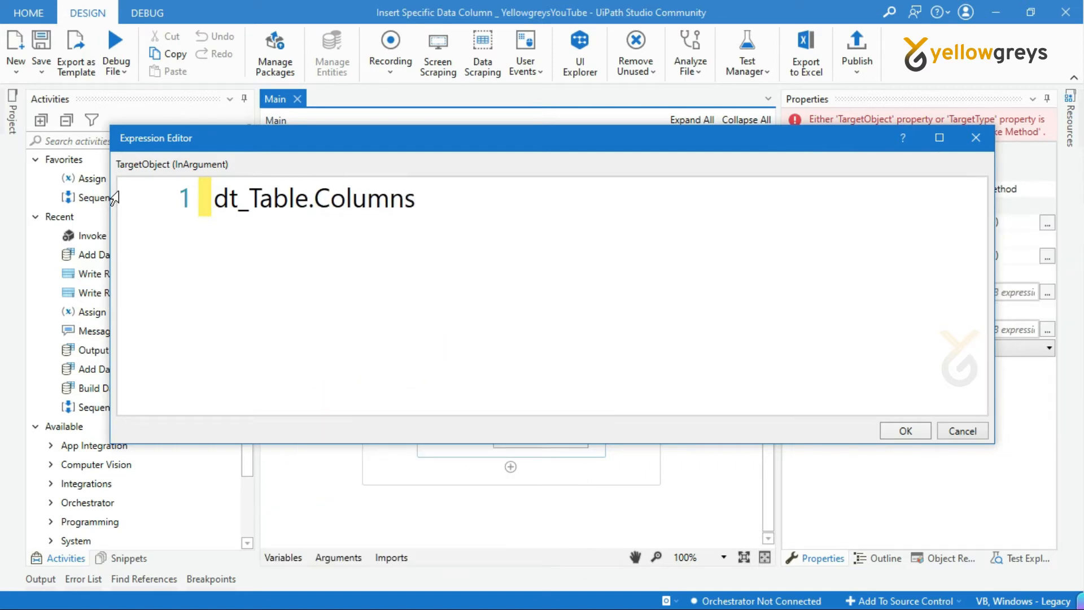
pyautogui.write('(')
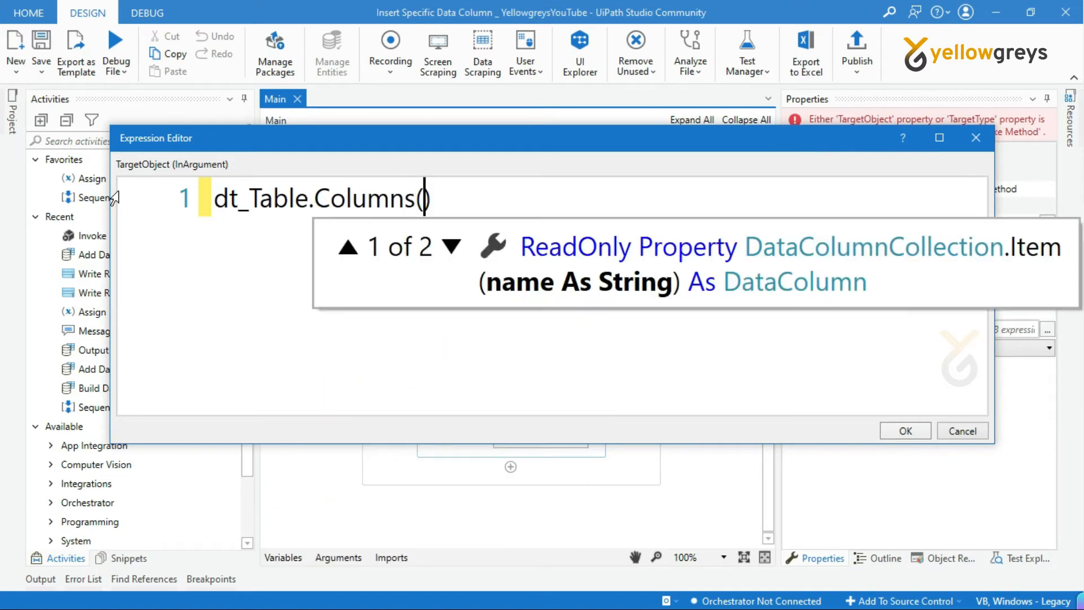
pyautogui.write('"YG-YouTube"')
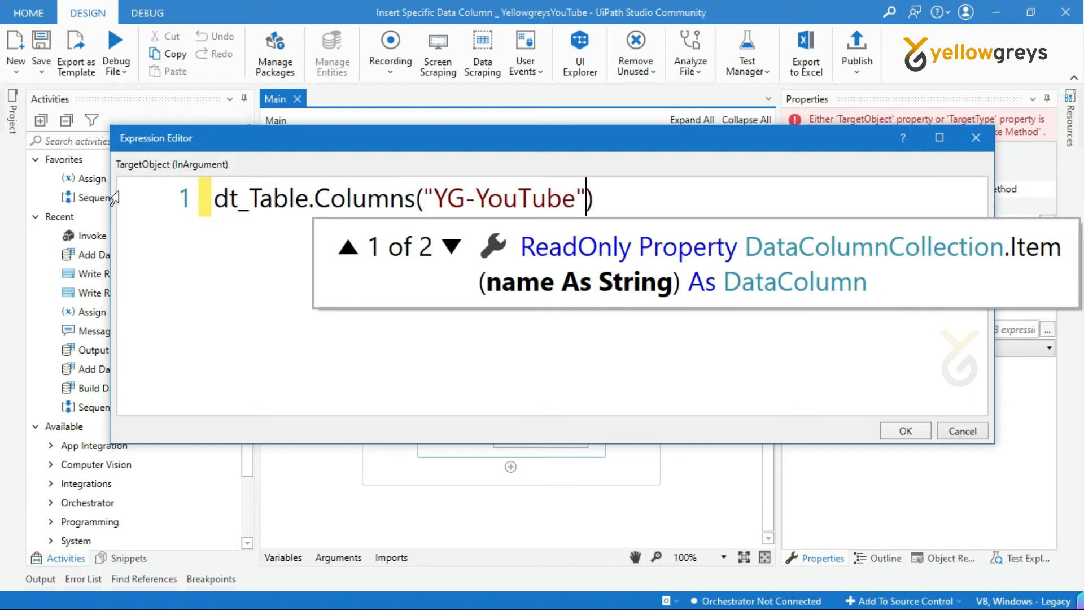
pyautogui.click(603, 196)
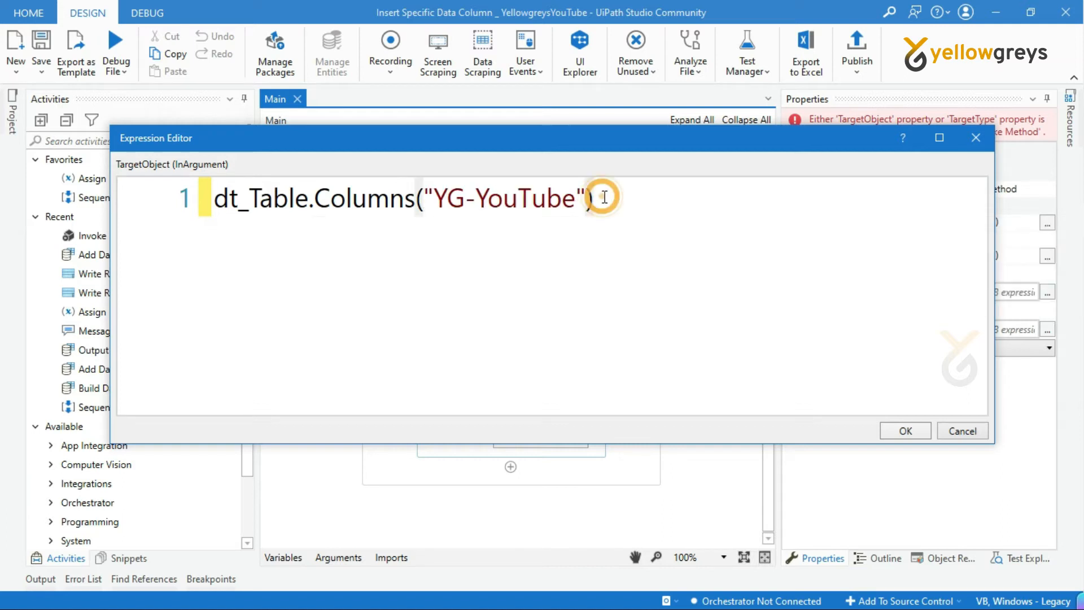
pyautogui.click(904, 431)
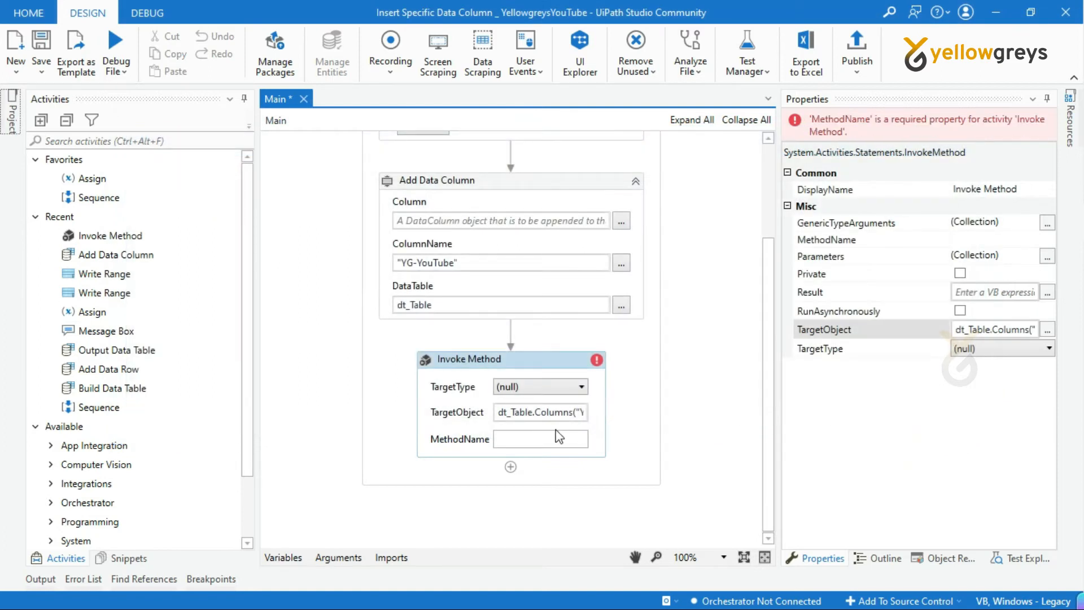
# Set the Invoke Method MethodName to SetOrdinal.
pyautogui.click(541, 438)
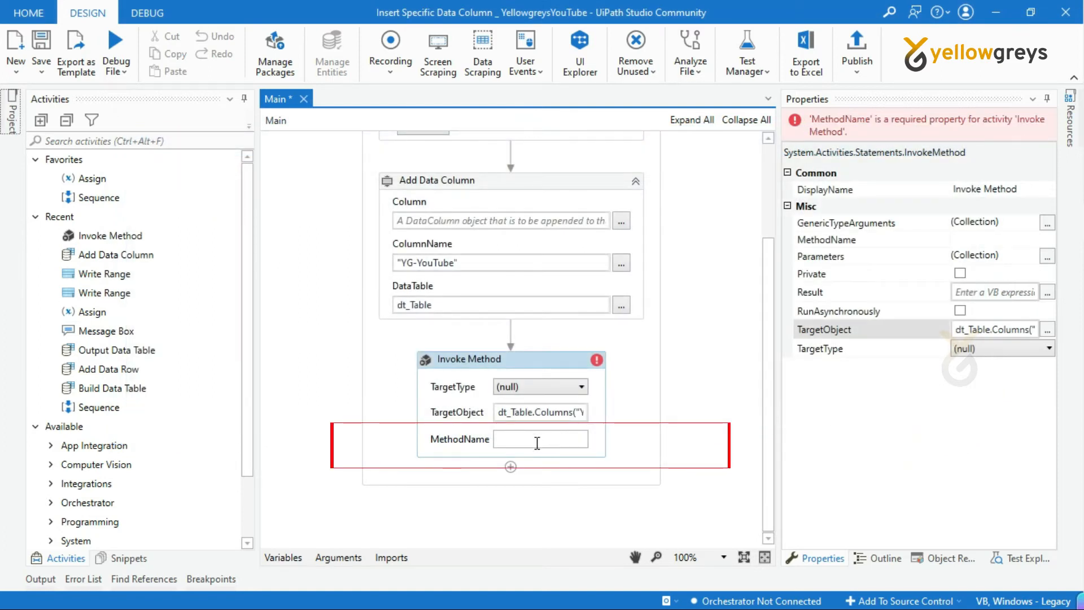
pyautogui.write('S')
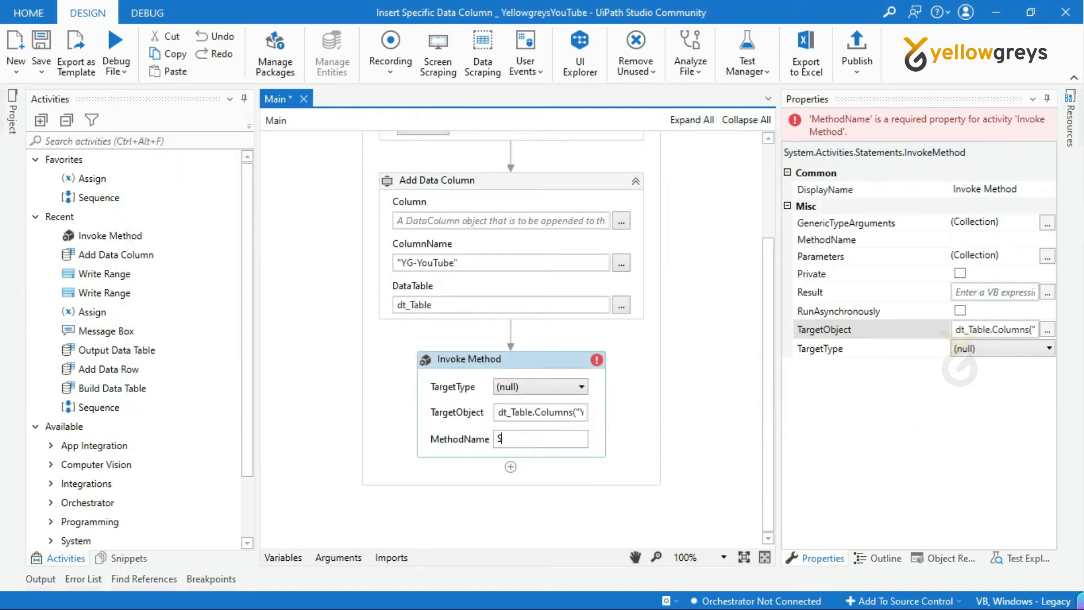
pyautogui.write('etOr')
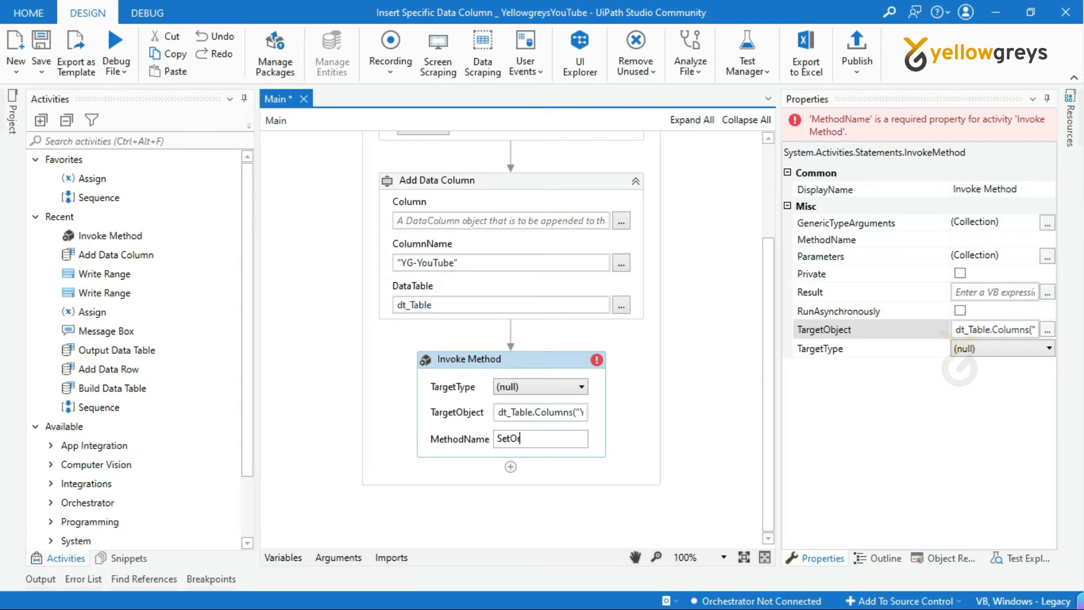
pyautogui.write('rdinal')
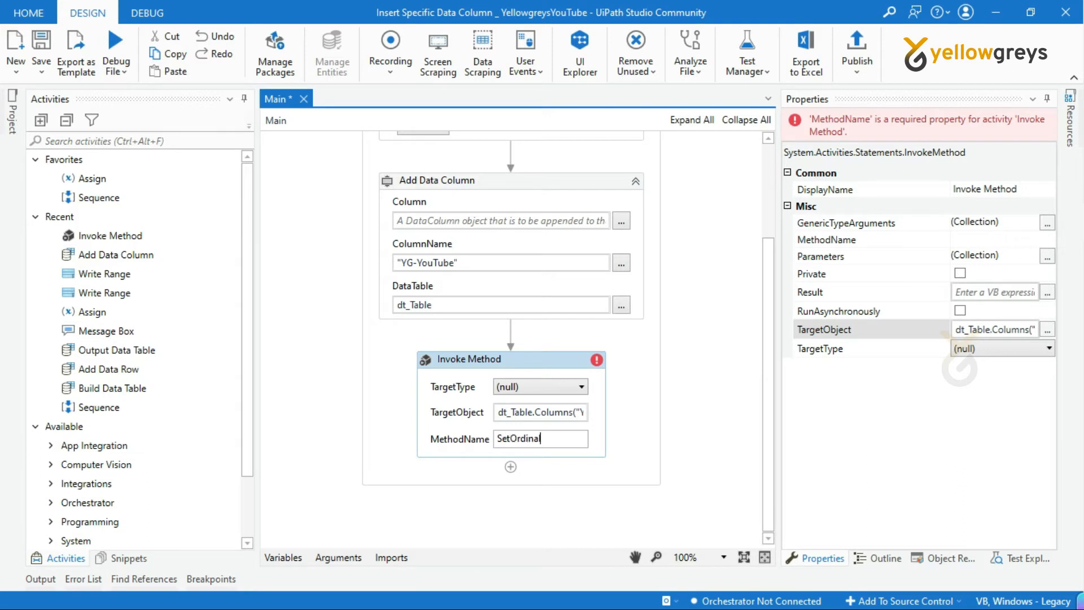
pyautogui.click(571, 359)
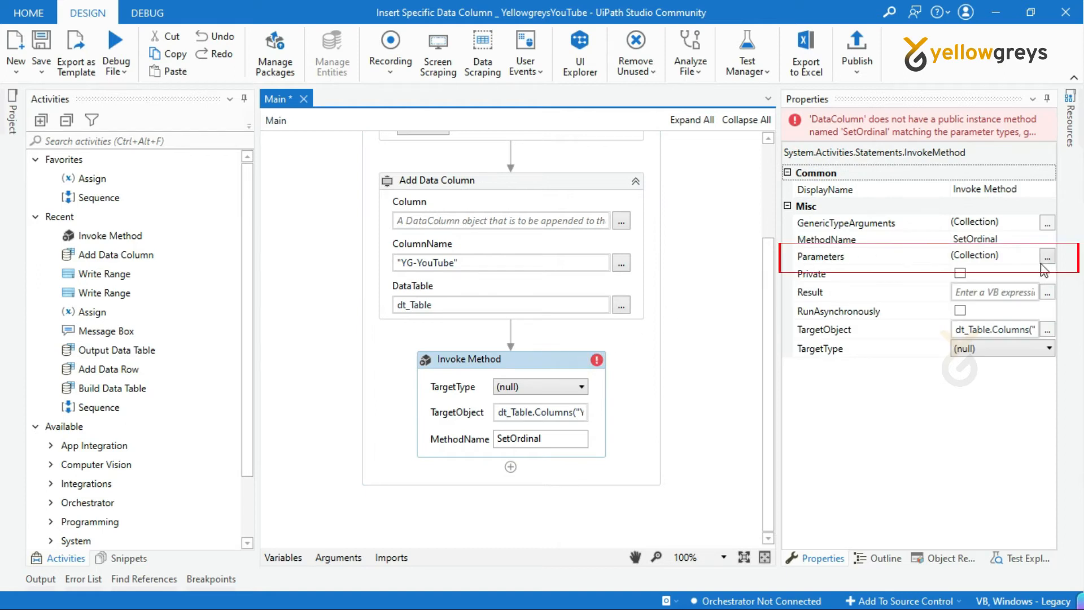
# Add one In Int32 parameter with value 2, clearing the activity's error.
pyautogui.click(1046, 256)
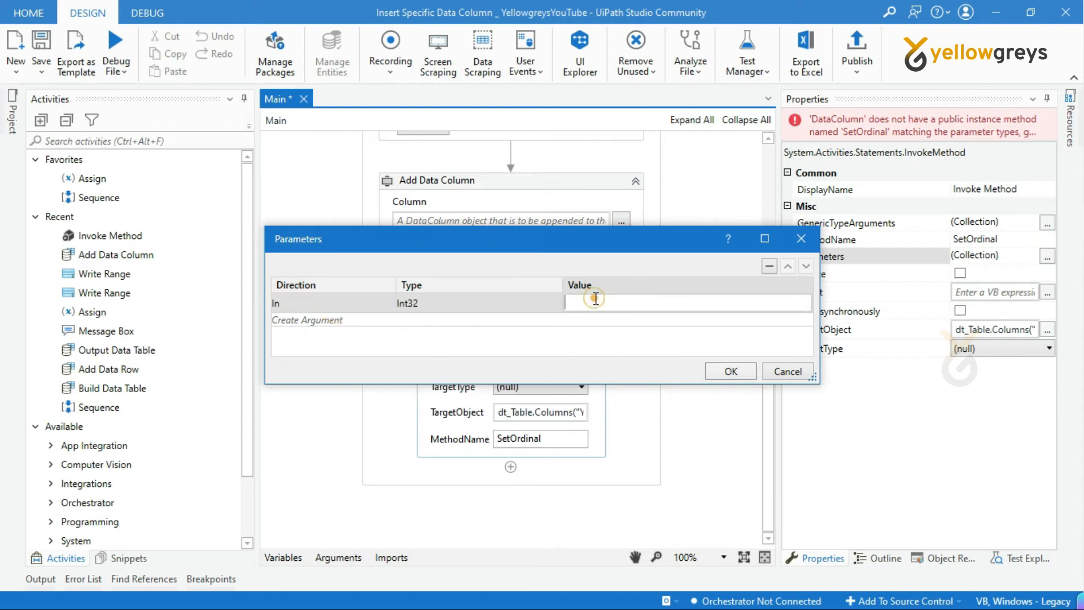
pyautogui.write('2')
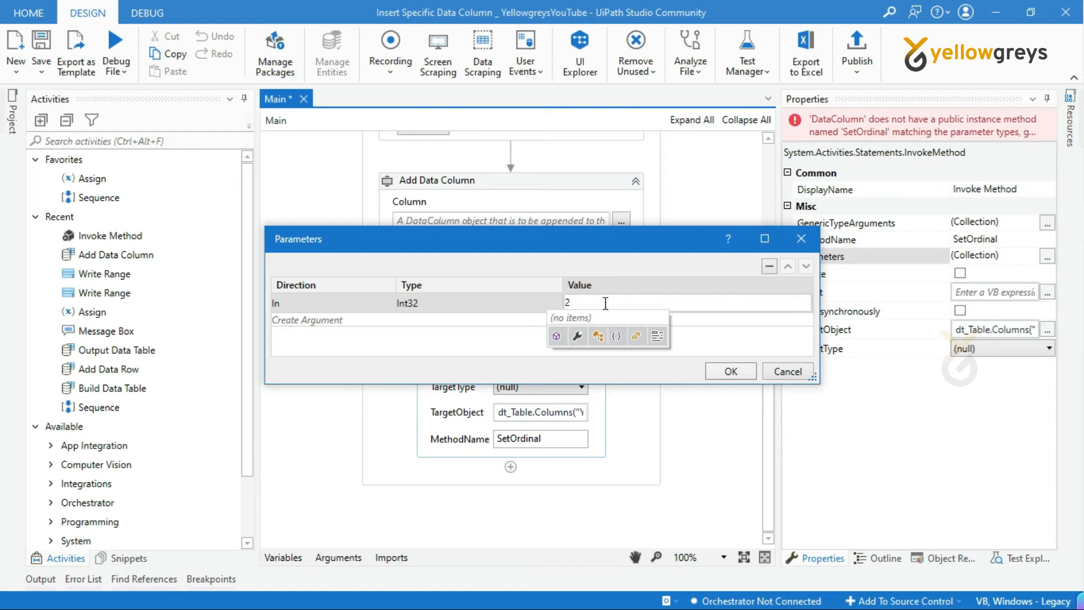
pyautogui.moveTo(633, 247)
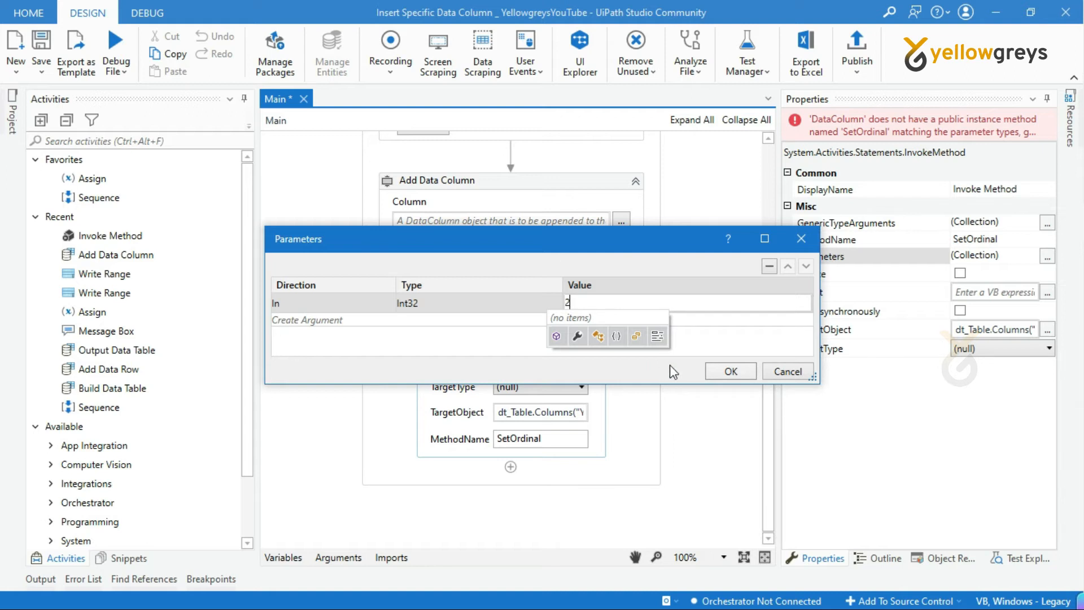
pyautogui.click(730, 372)
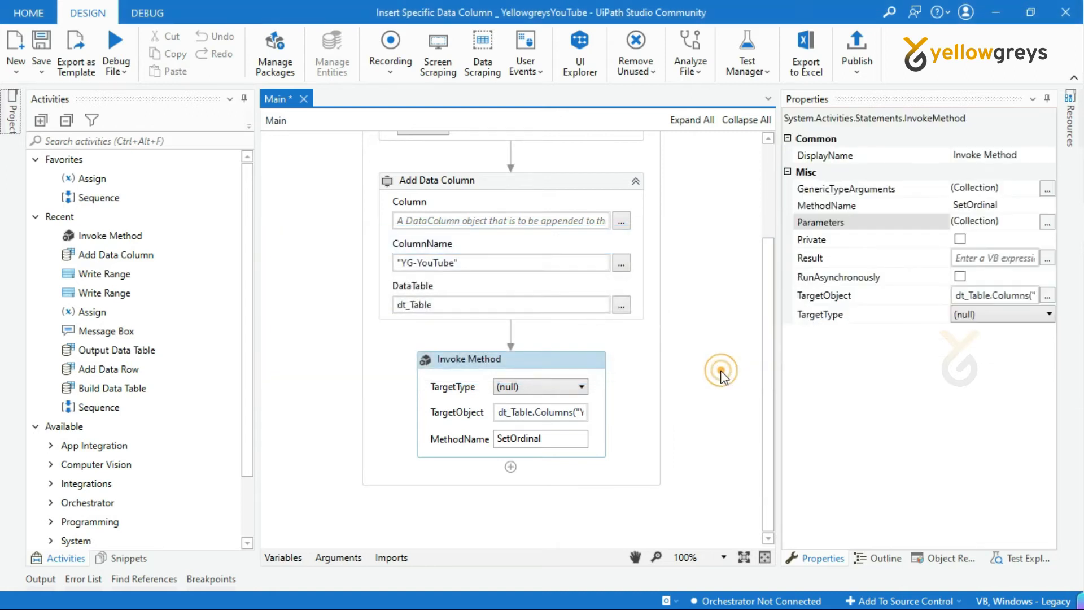
pyautogui.write('wri')
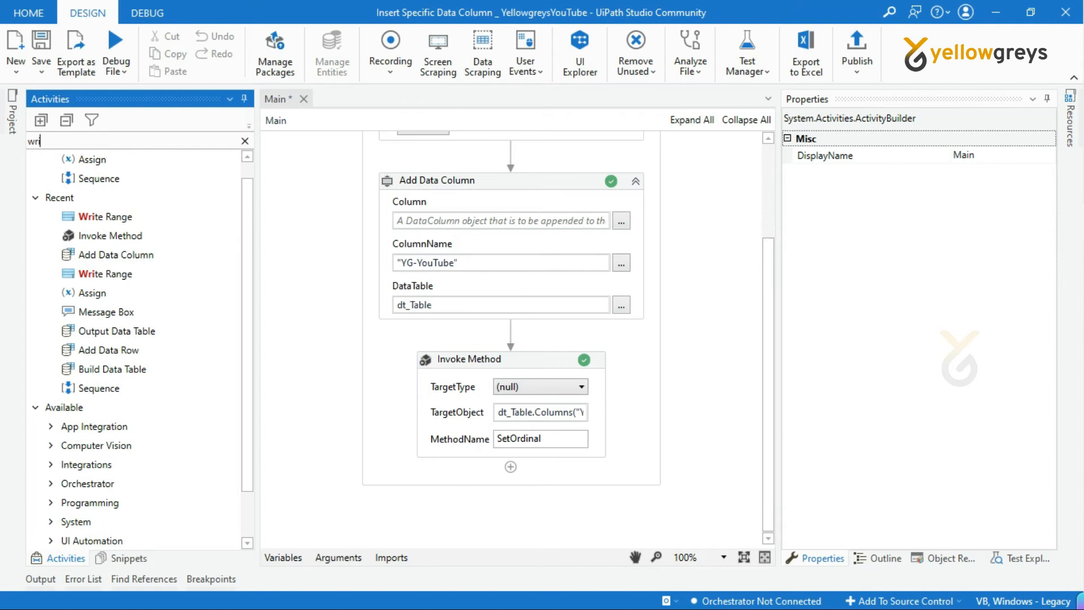
# Add a Write Range activity targeting Insert Column.xlsx.
pyautogui.write('write range')
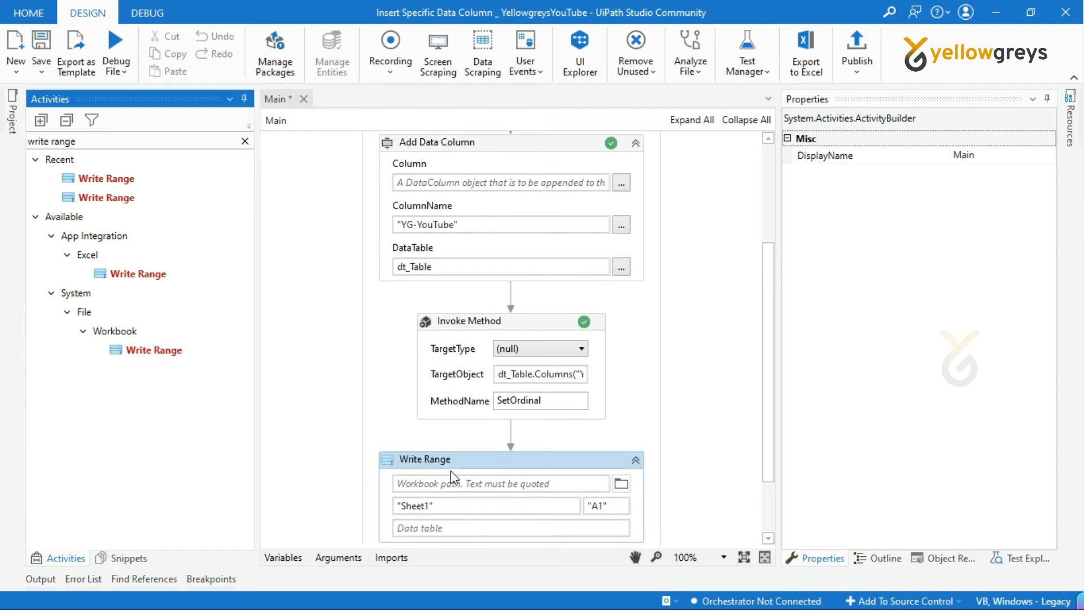
pyautogui.click(423, 459)
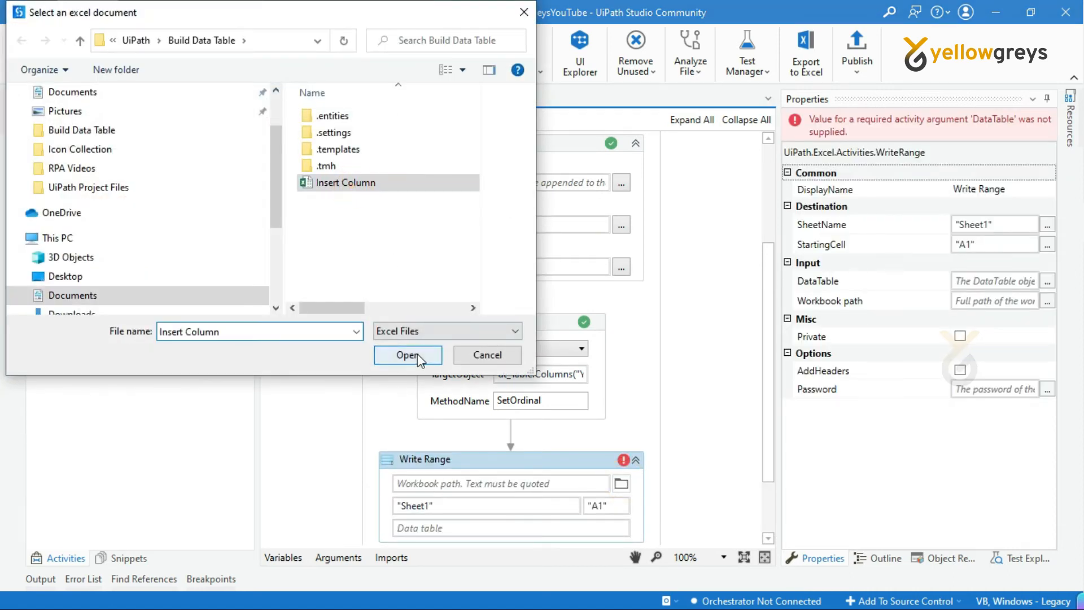
pyautogui.click(407, 355)
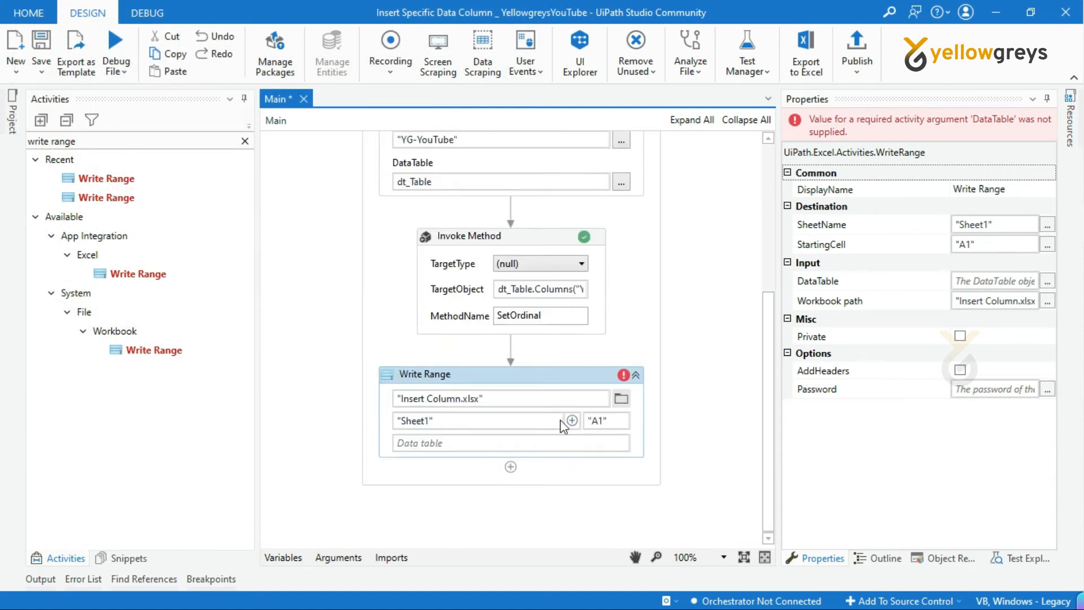
# Write dt_Table with AddHeaders ticked to Sheet1 at A1, then start a debug run.
pyautogui.click(500, 443)
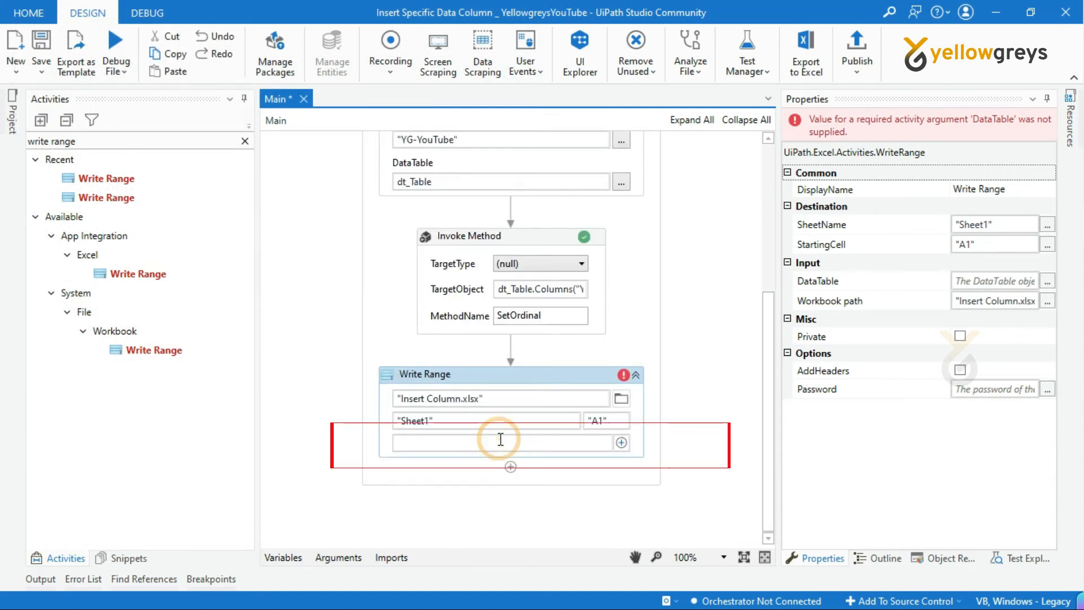
pyautogui.write('dt_Table')
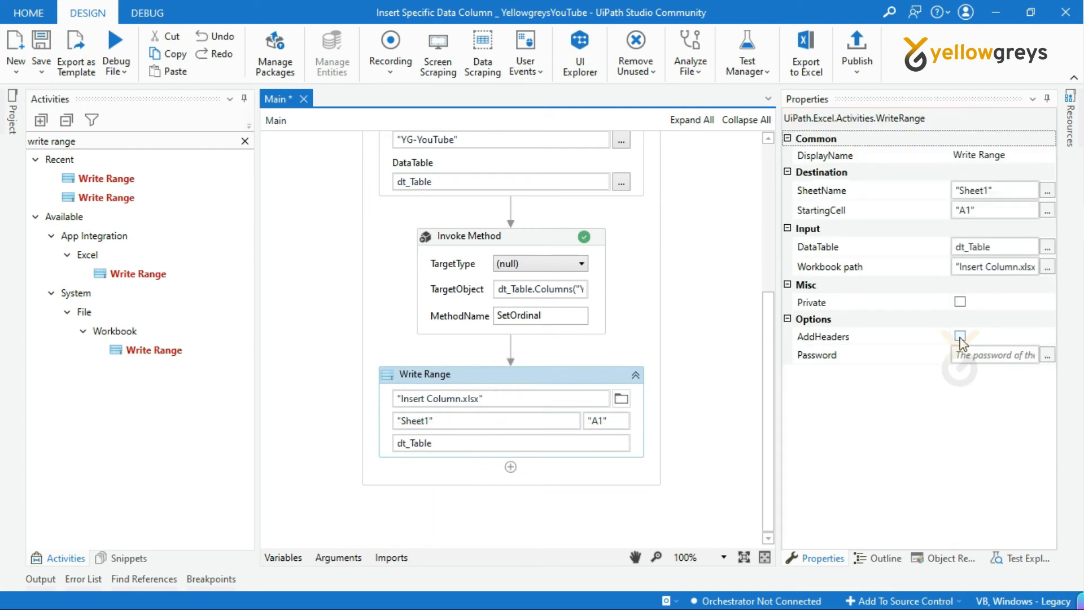
pyautogui.click(960, 337)
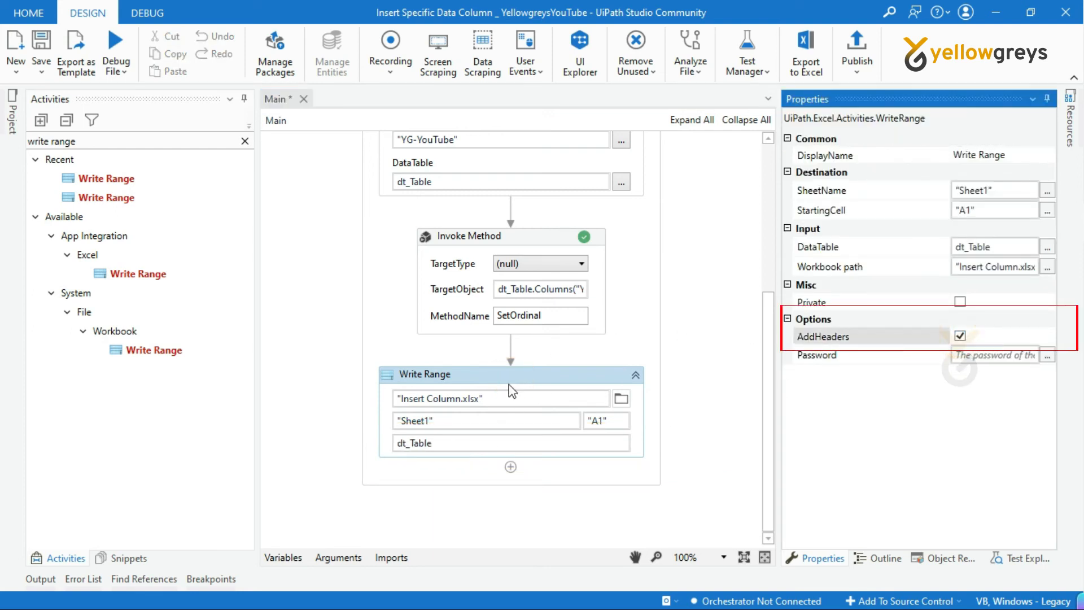
pyautogui.scroll(3)
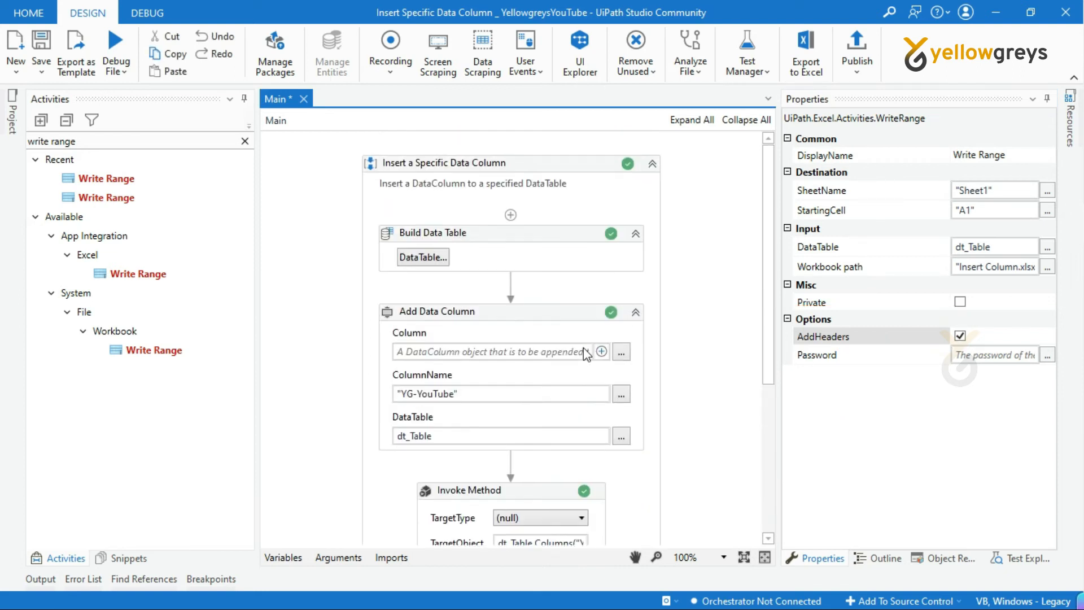
pyautogui.click(244, 141)
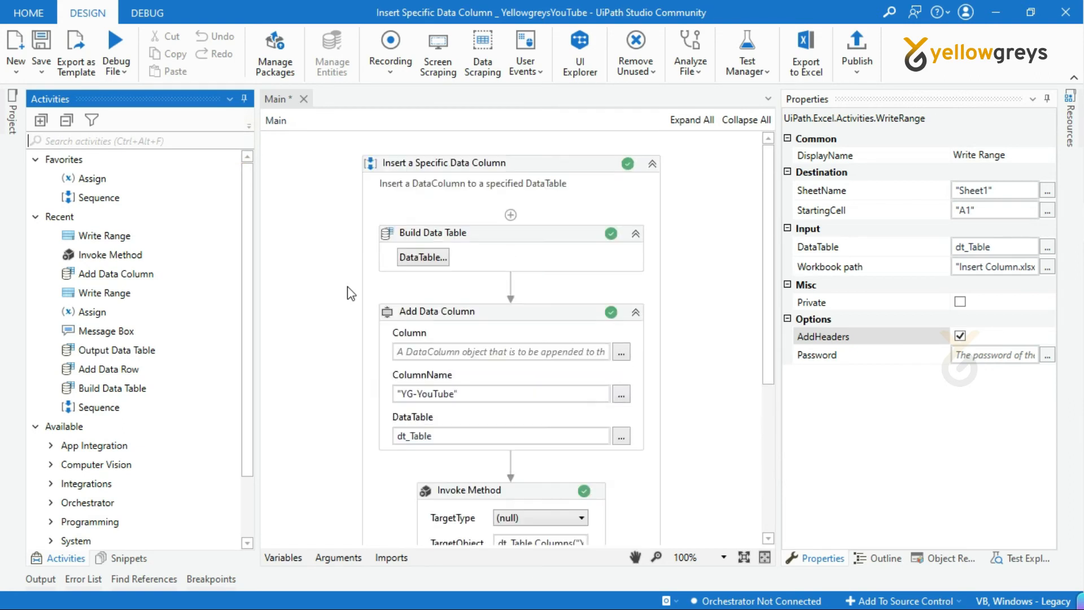
pyautogui.click(117, 62)
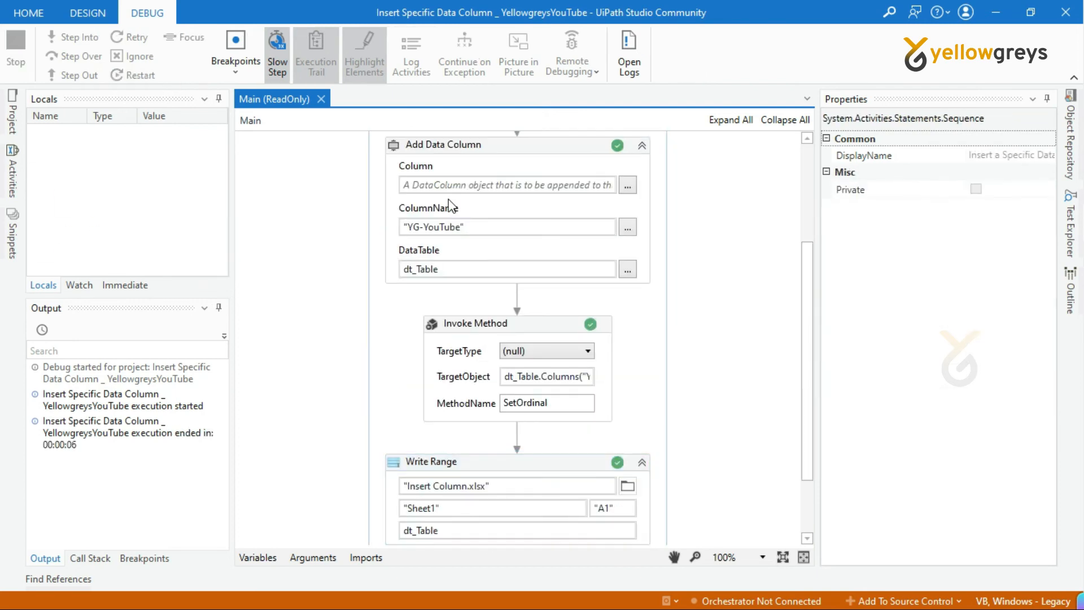
# Wait for the workflow run to finish with execution reported as ended.
pyautogui.click(87, 13)
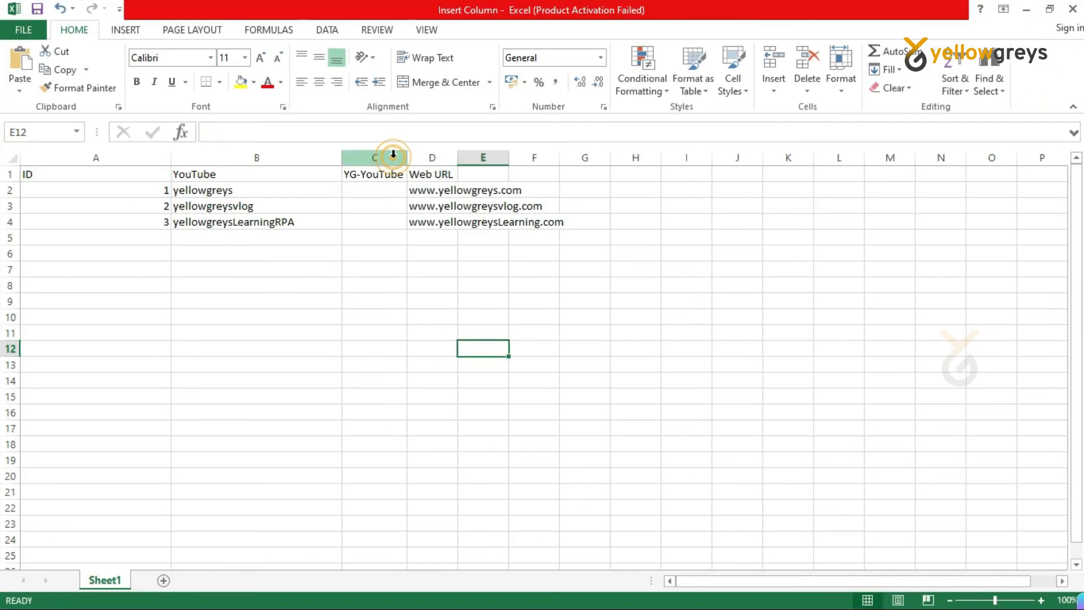
# Highlight column C in Excel to confirm YG-YouTube sits between YouTube and Web URL.
pyautogui.click(374, 158)
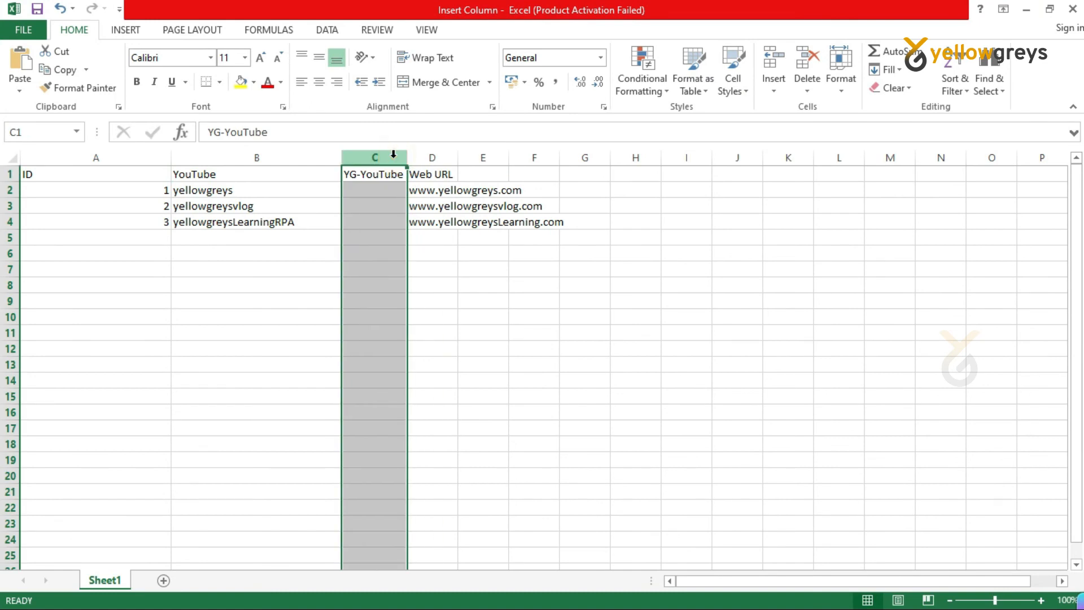